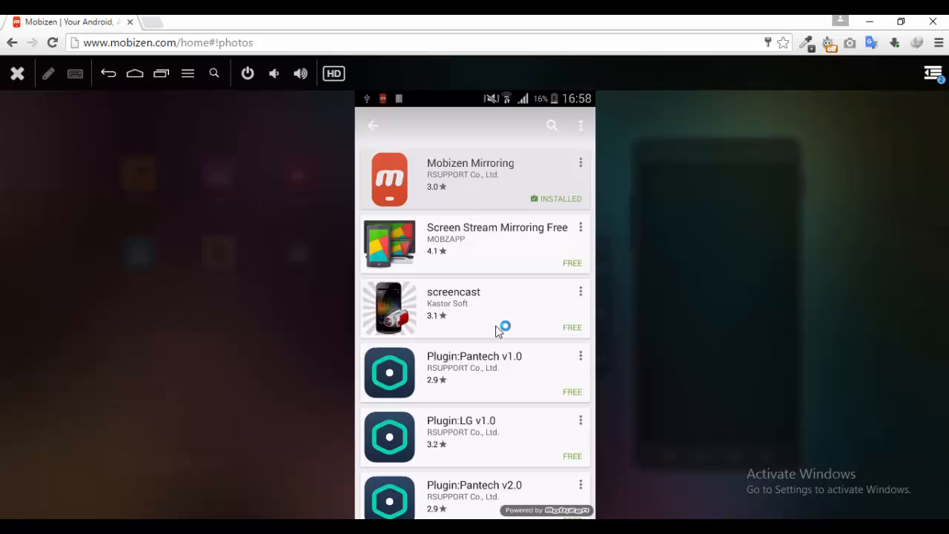
View the Mobizen Mirroring store page, then return to the mobizen mirroring search results.
left_click(470, 178)
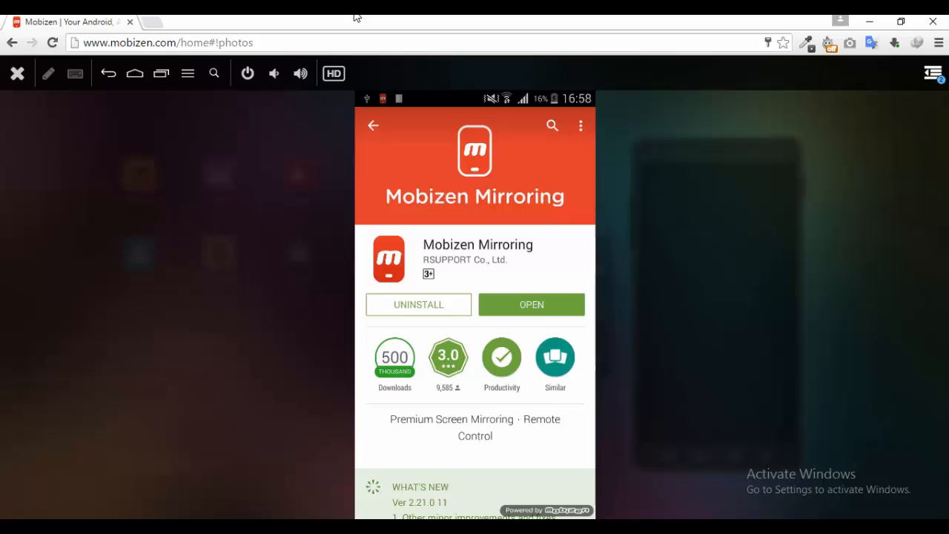
left_click(163, 42)
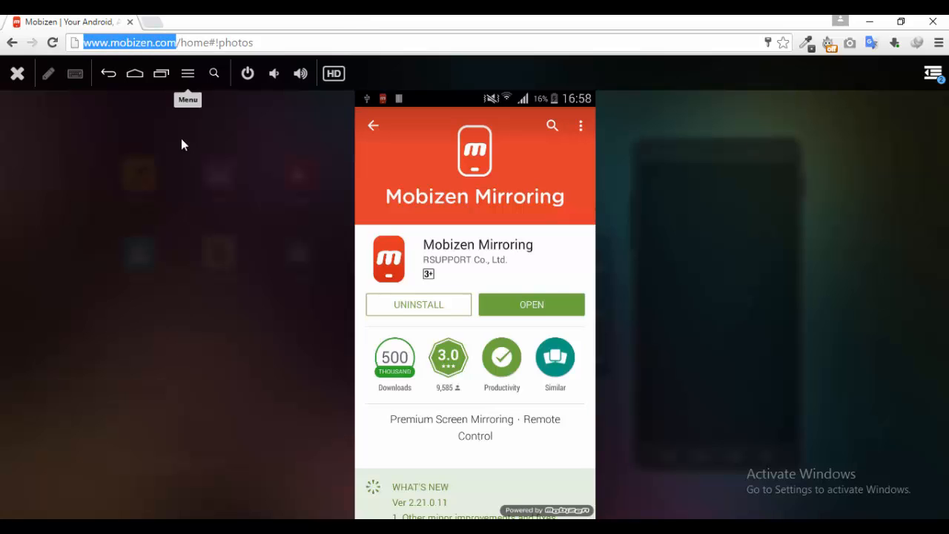
mouse_move(194, 180)
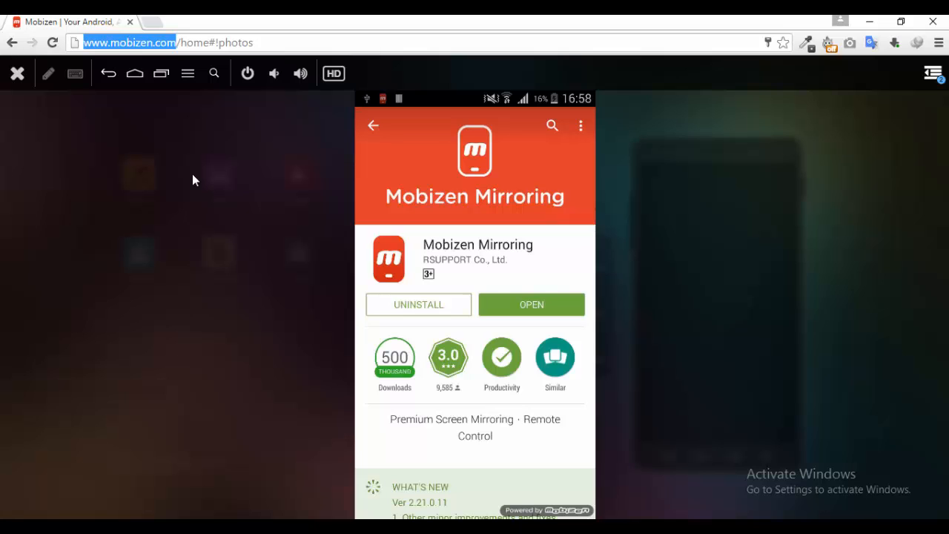
left_click(552, 125)
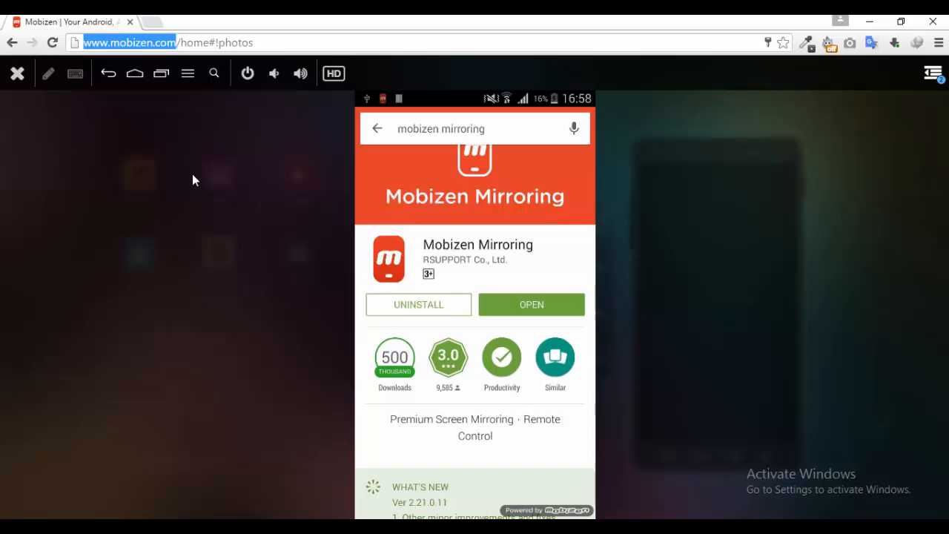
left_click(376, 128)
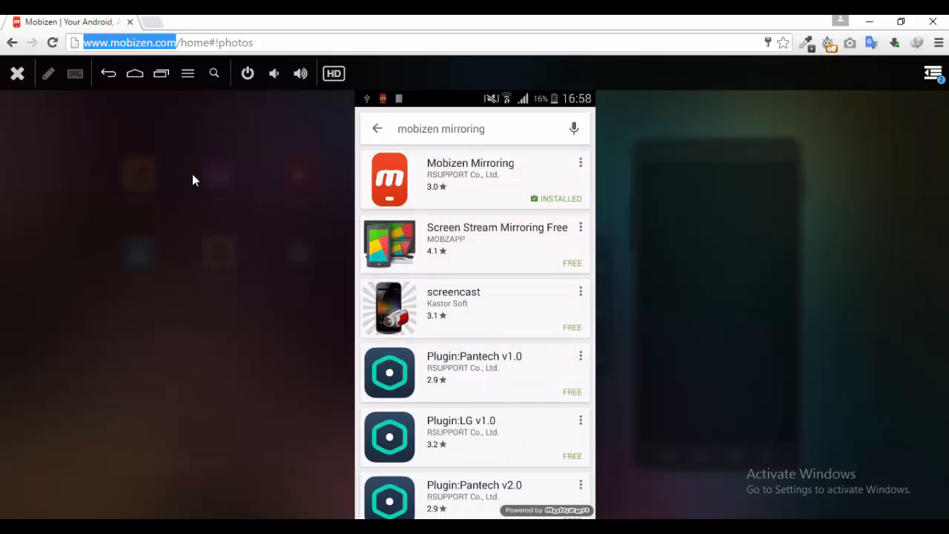
mouse_move(188, 185)
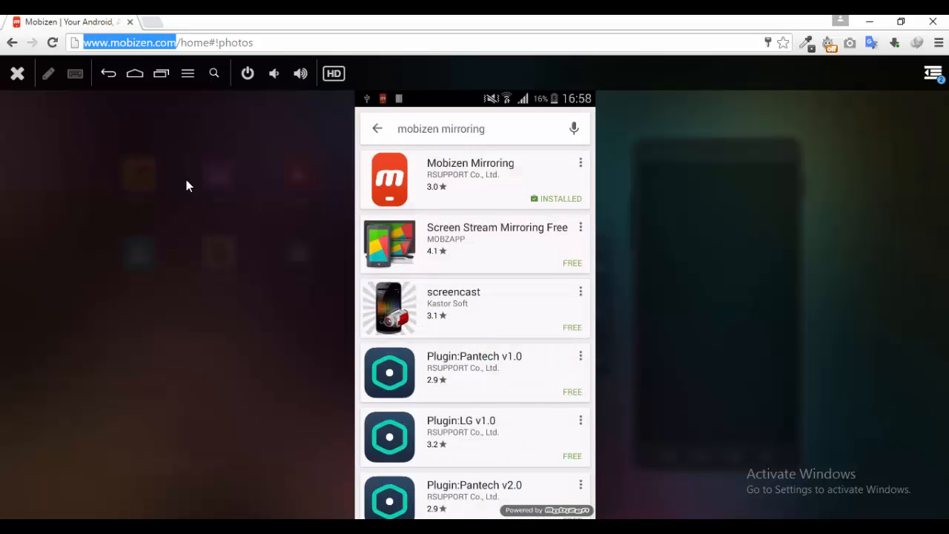
mouse_move(269, 223)
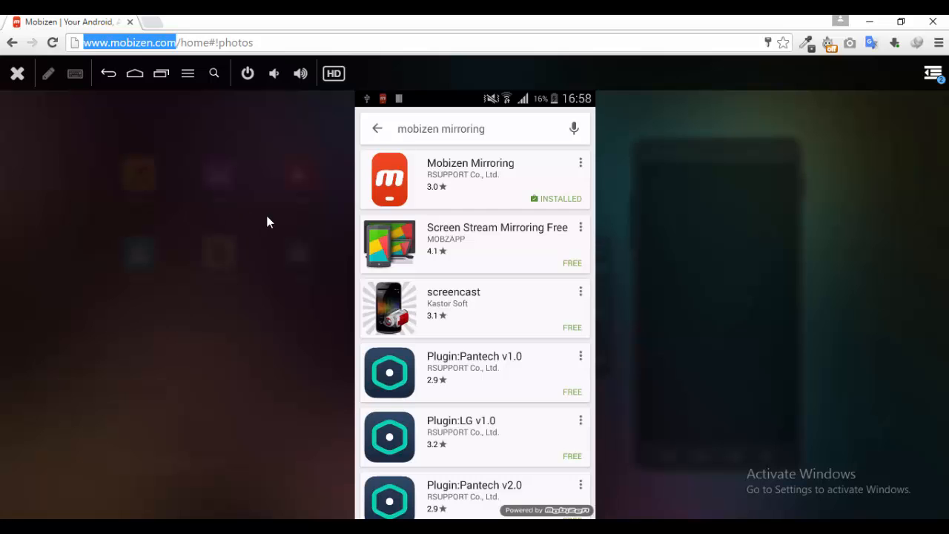
Launch the installed Mobizen Mirroring app and show its settings menu with the 6-digit security code option.
left_click(470, 178)
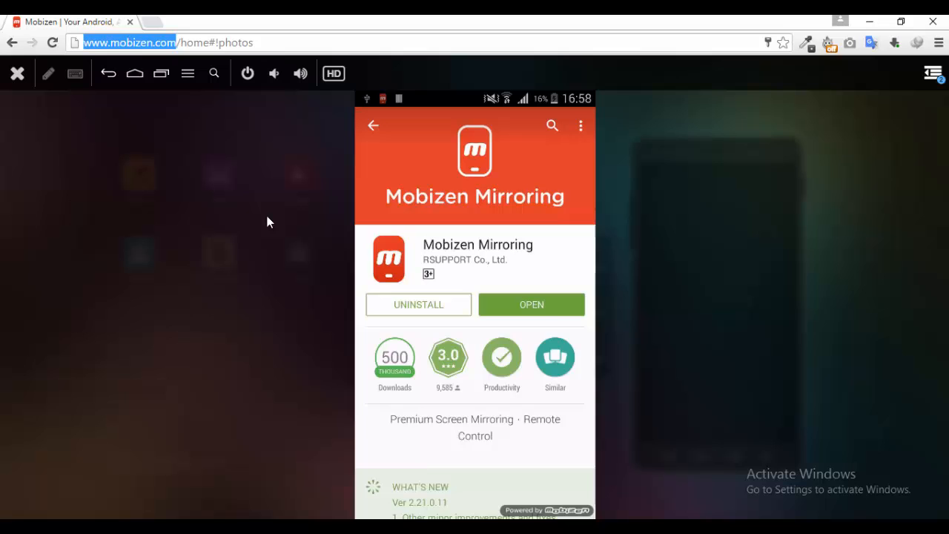
left_click(532, 304)
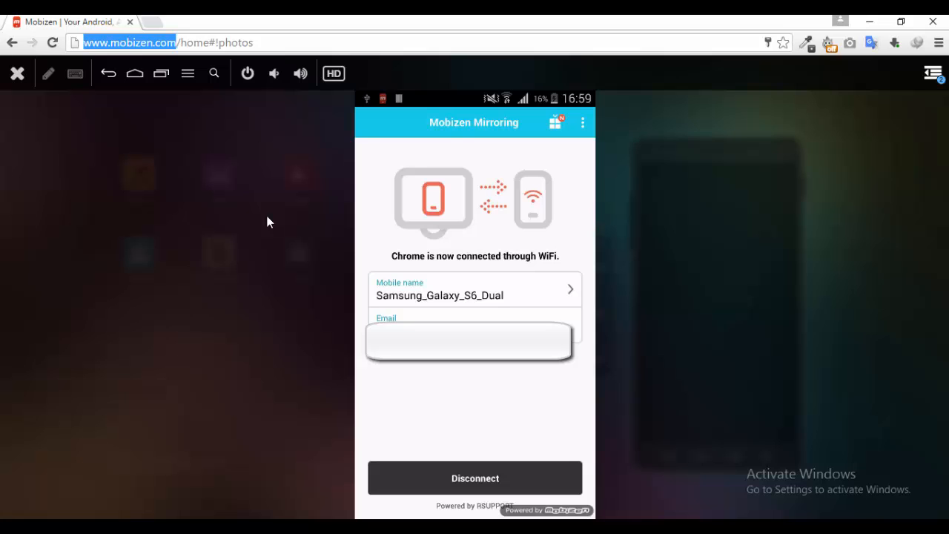
left_click(582, 122)
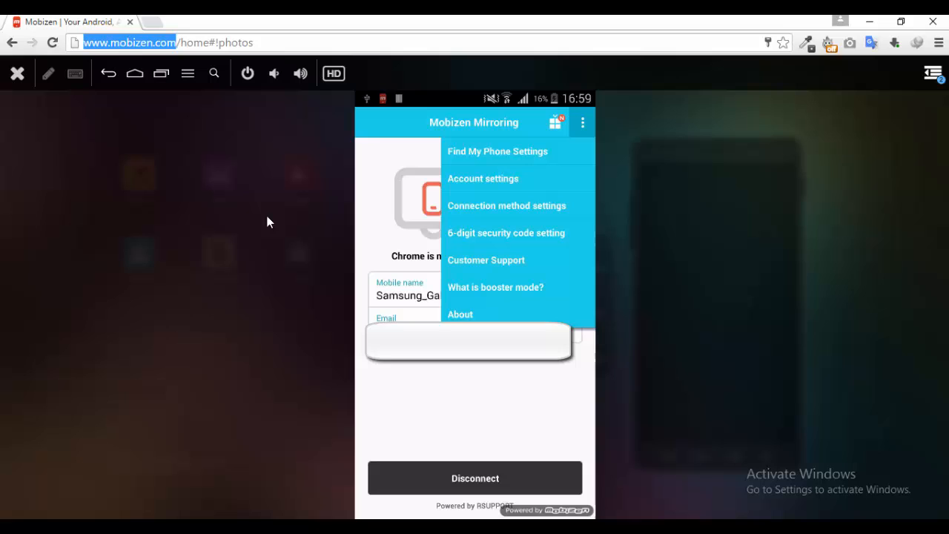